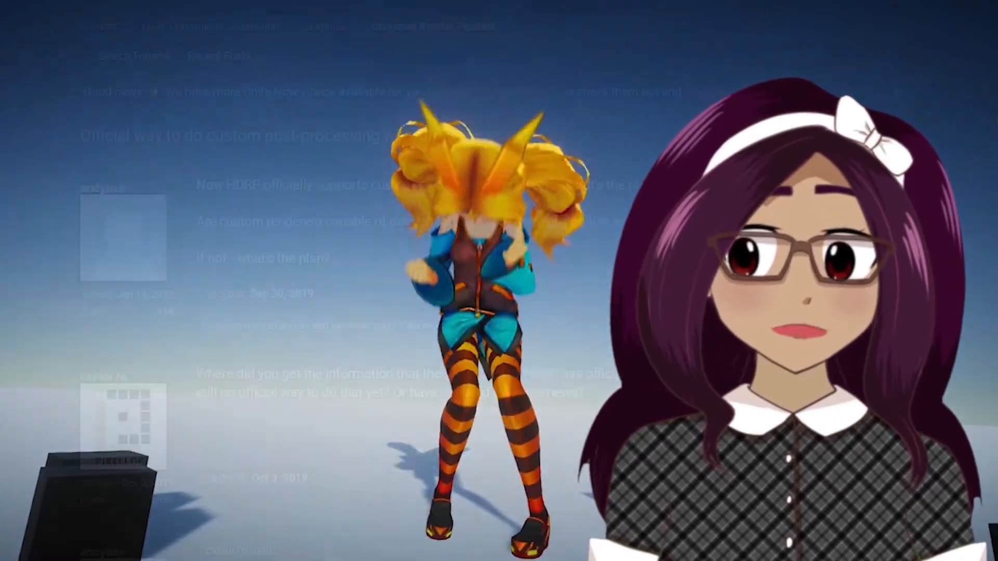
Show the Forward Renderer's empty feature list and its Add Renderer Feature options.
scroll("down", 3)
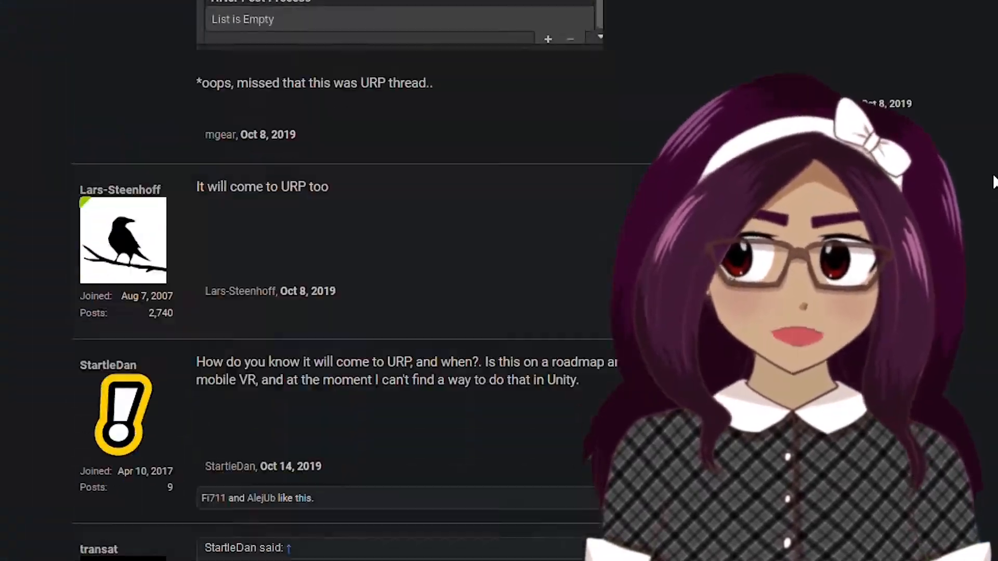
scroll("down", 3)
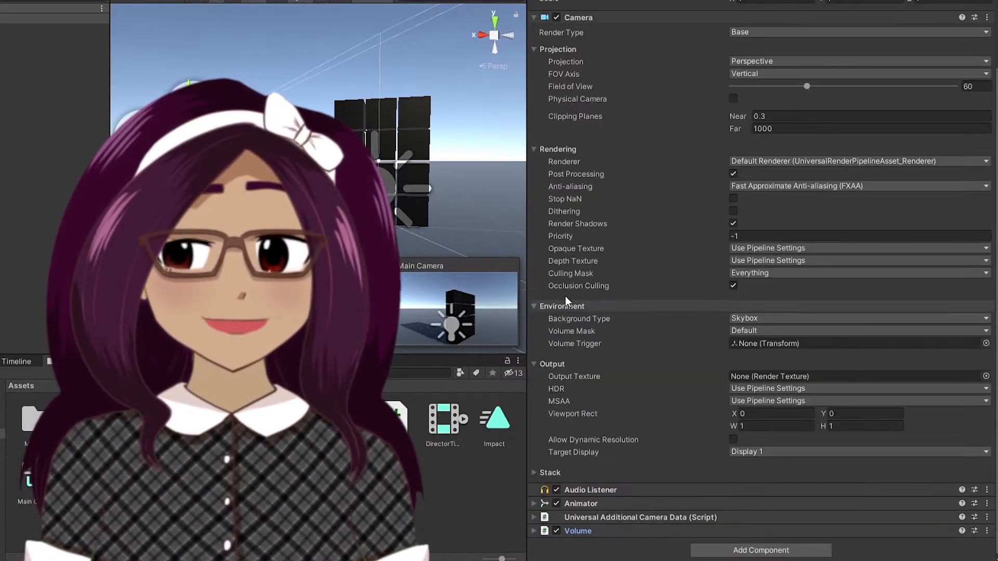
scroll("down", 3)
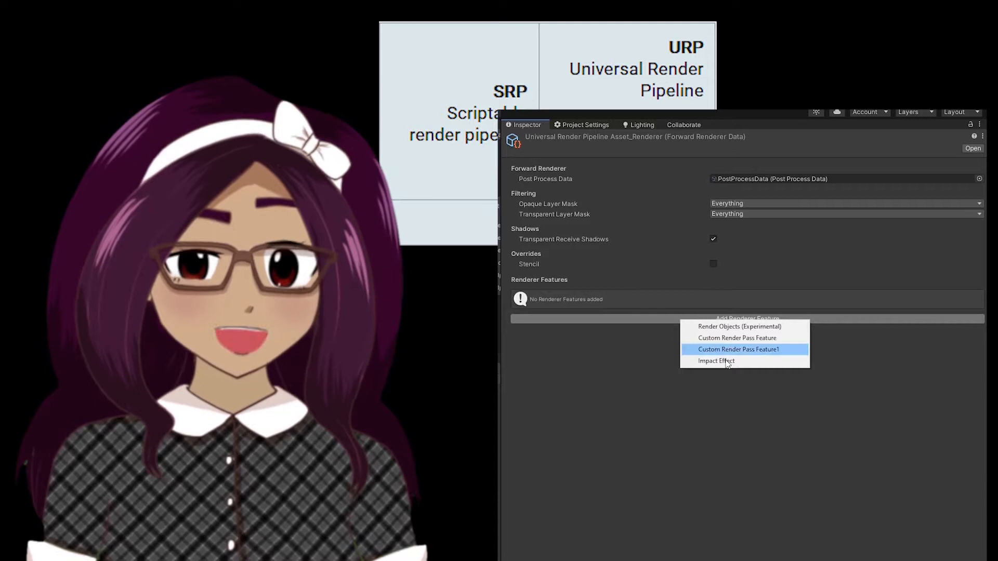
left_click(716, 361)
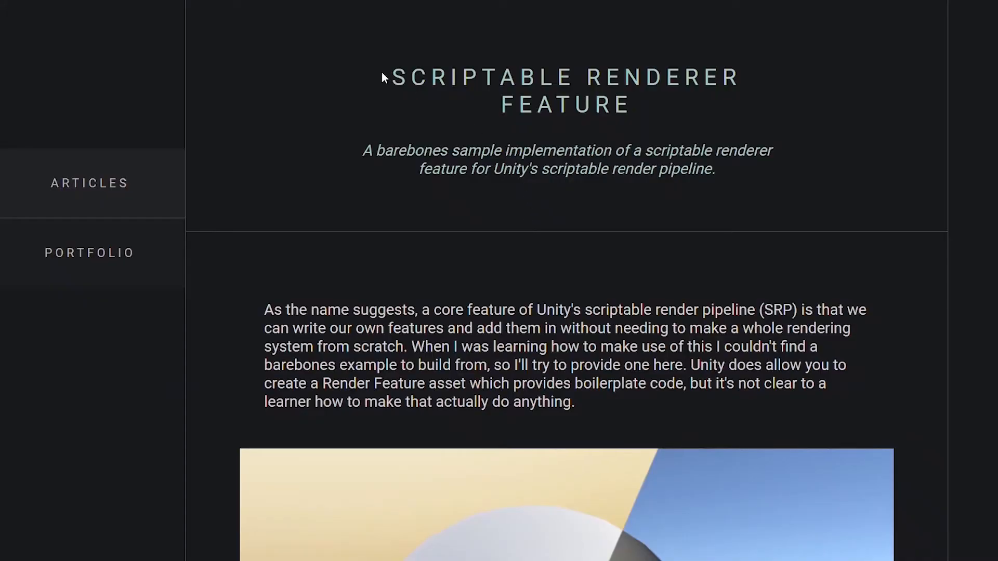
mouse_move(913, 126)
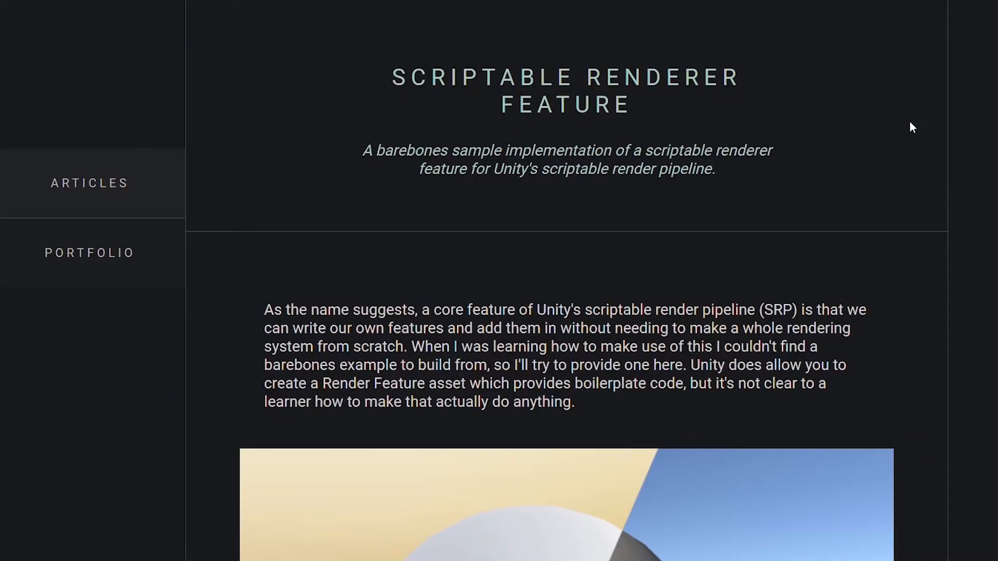
scroll("down", 3)
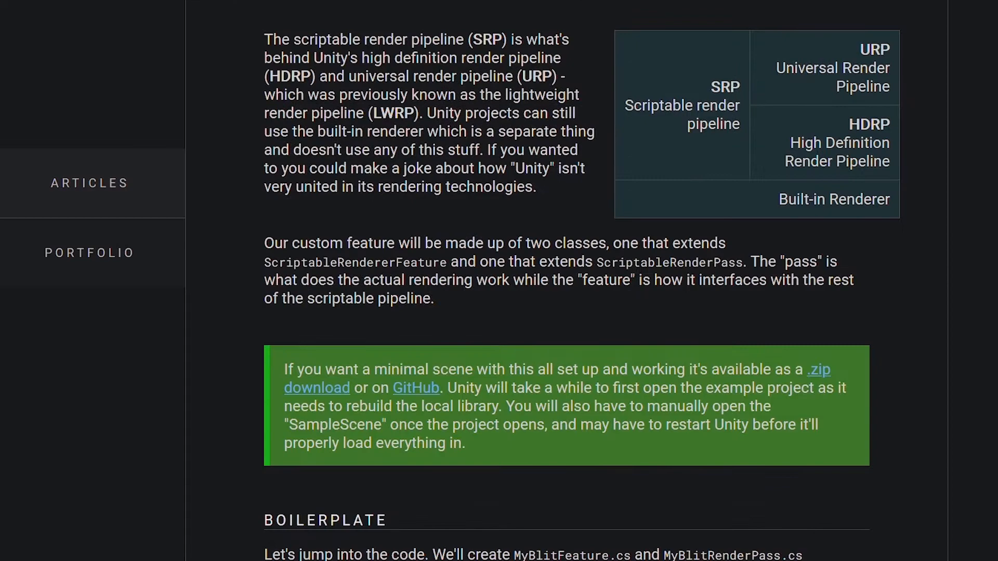
scroll("down", 3)
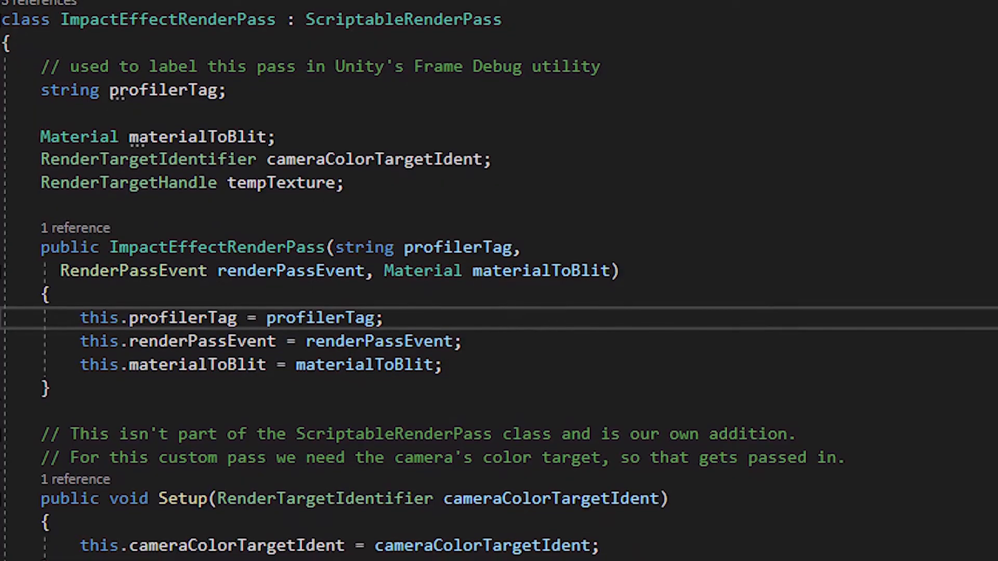
scroll("down", 3)
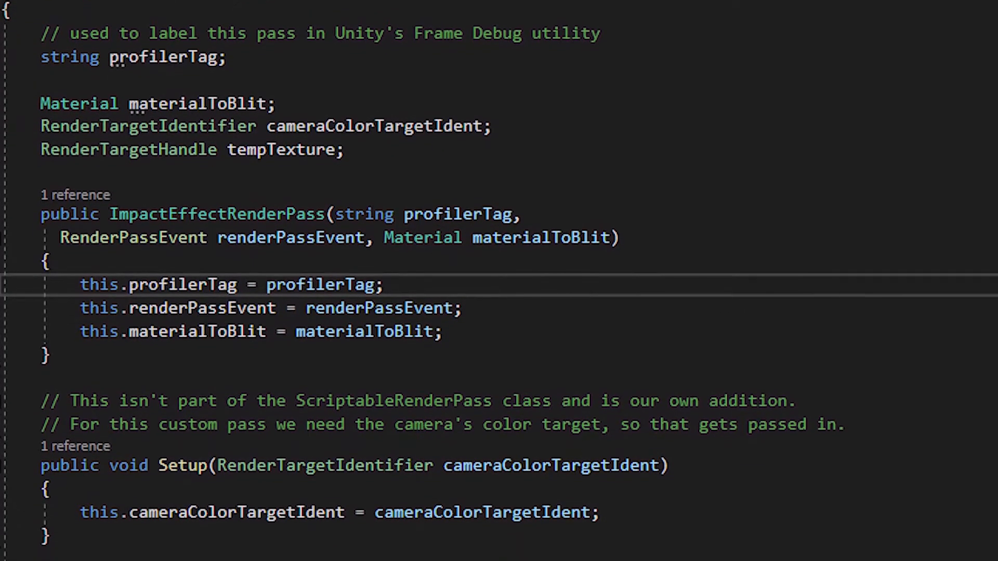
scroll("down", 3)
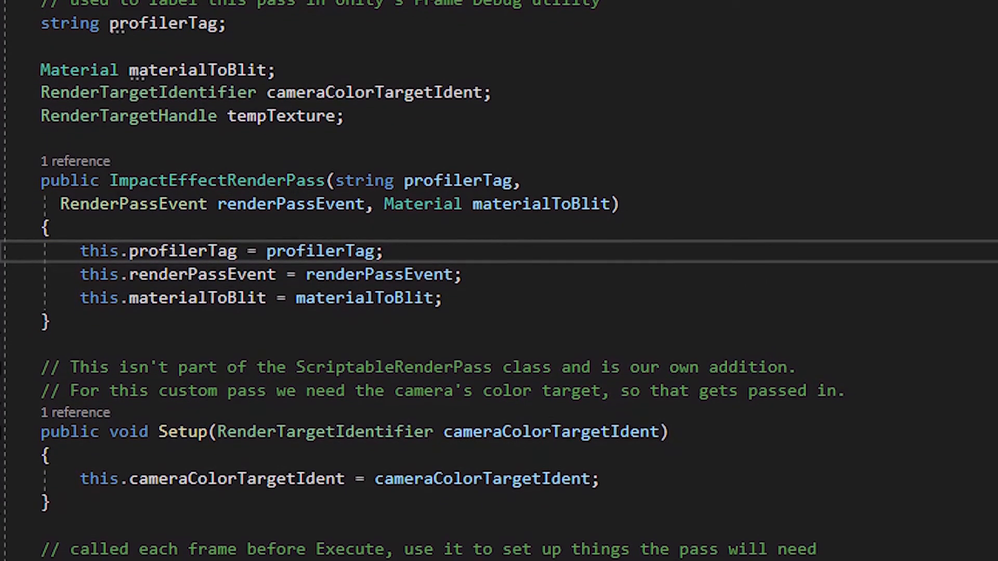
scroll("down", 3)
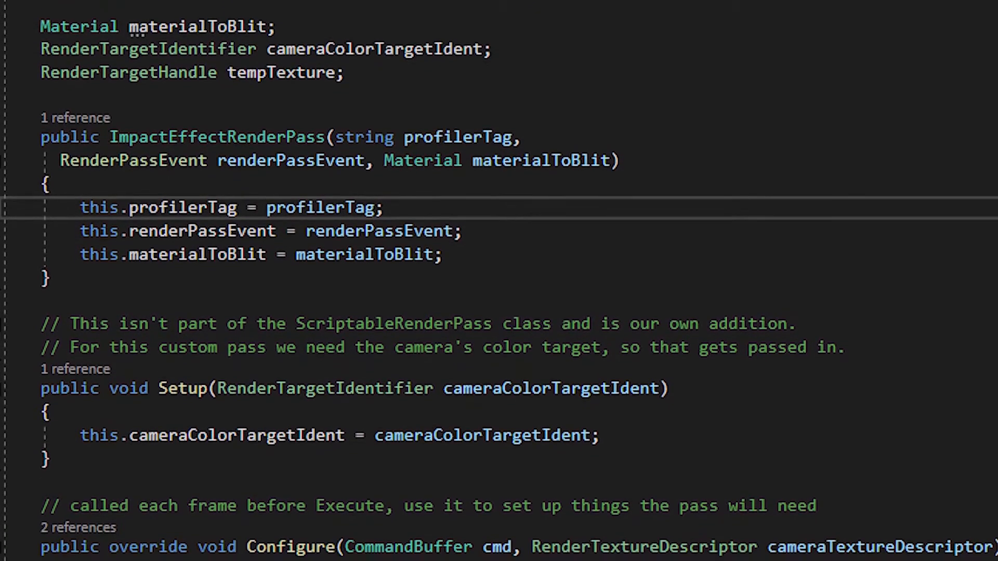
scroll("down", 3)
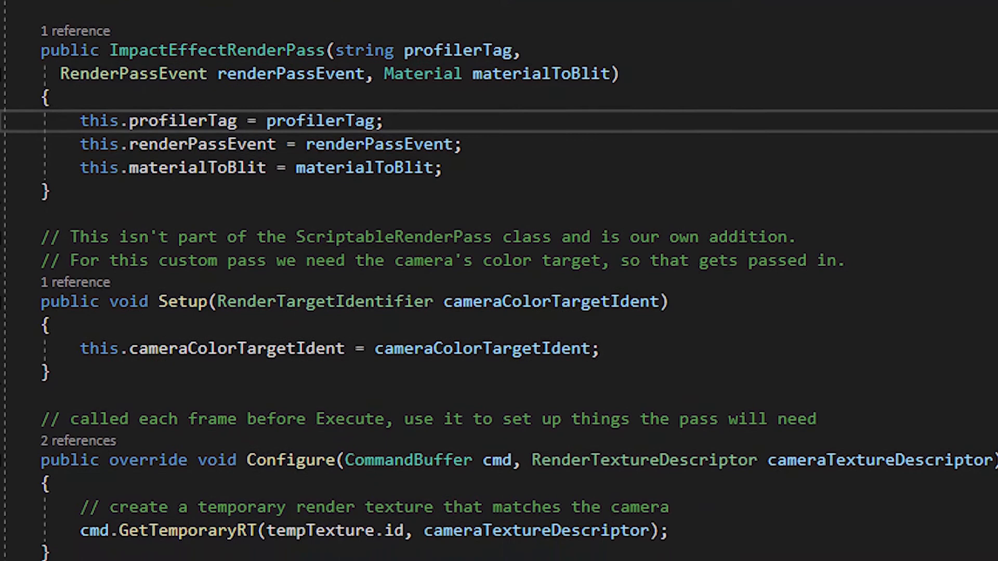
scroll("down", 3)
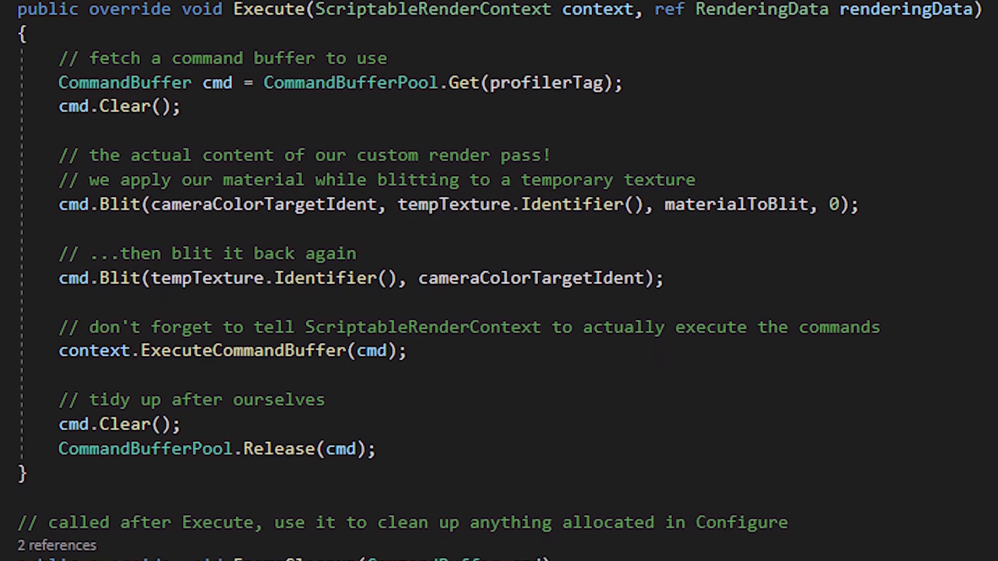
scroll("down", 3)
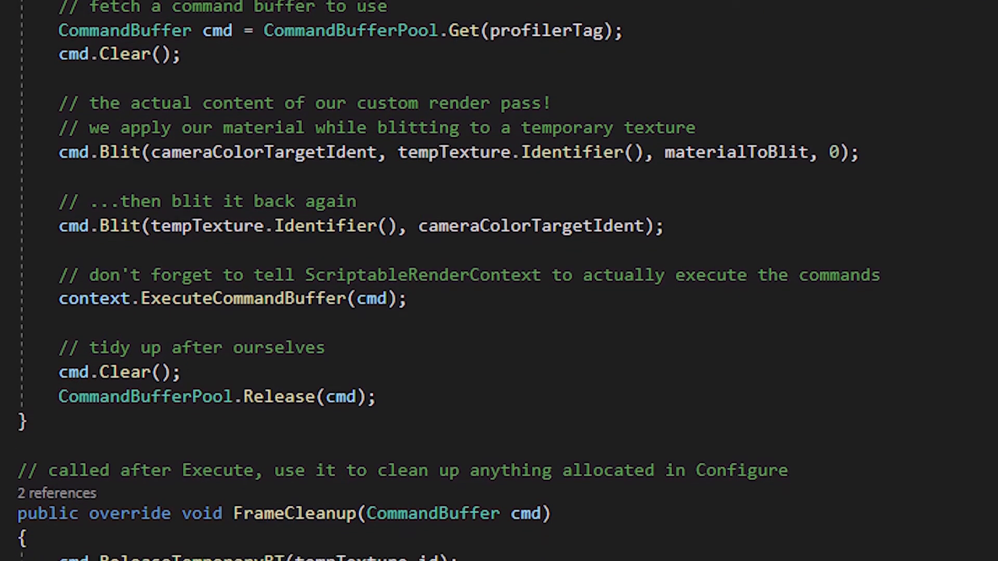
scroll("up", 3)
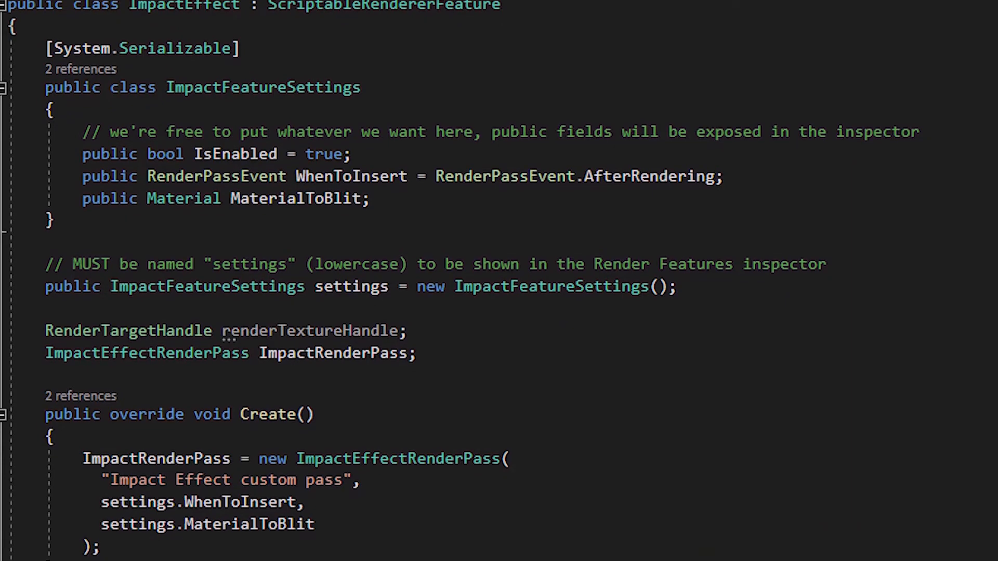
scroll("down", 3)
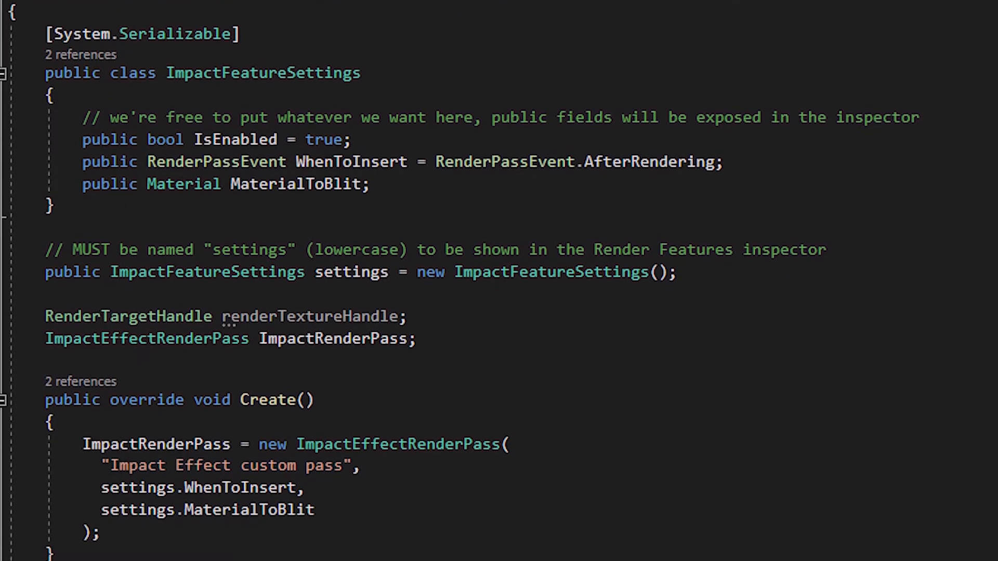
scroll("down", 3)
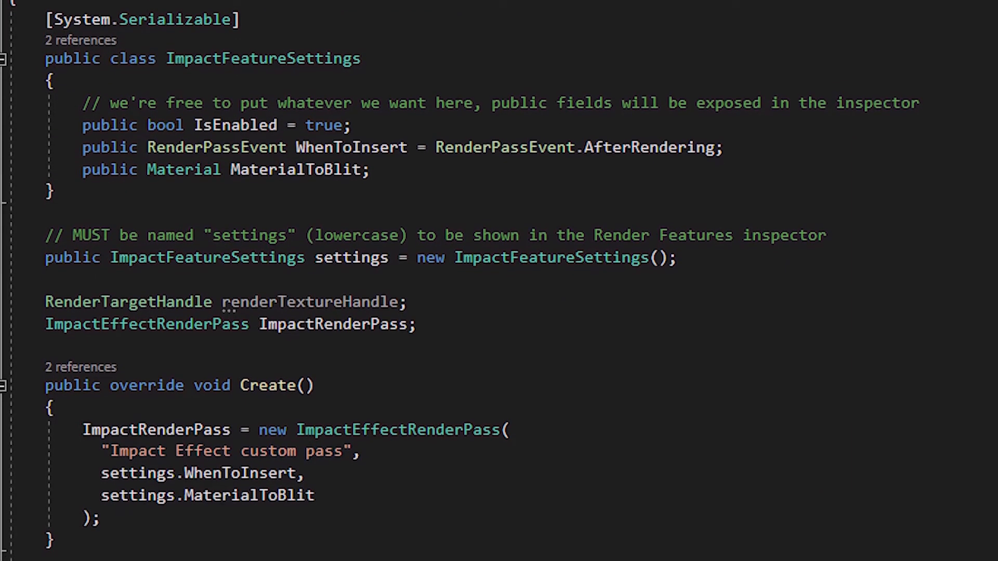
scroll("down", 3)
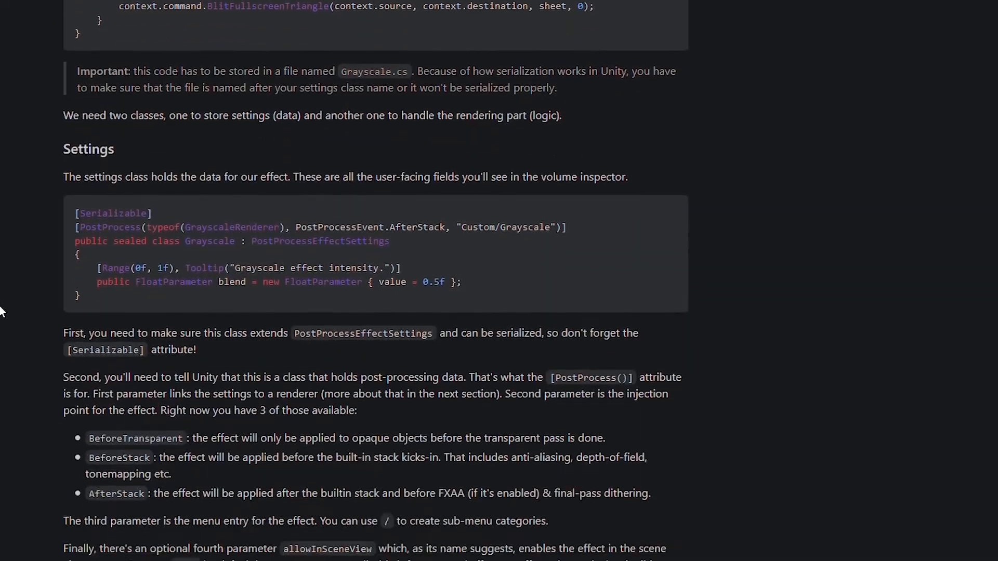
scroll("down", 3)
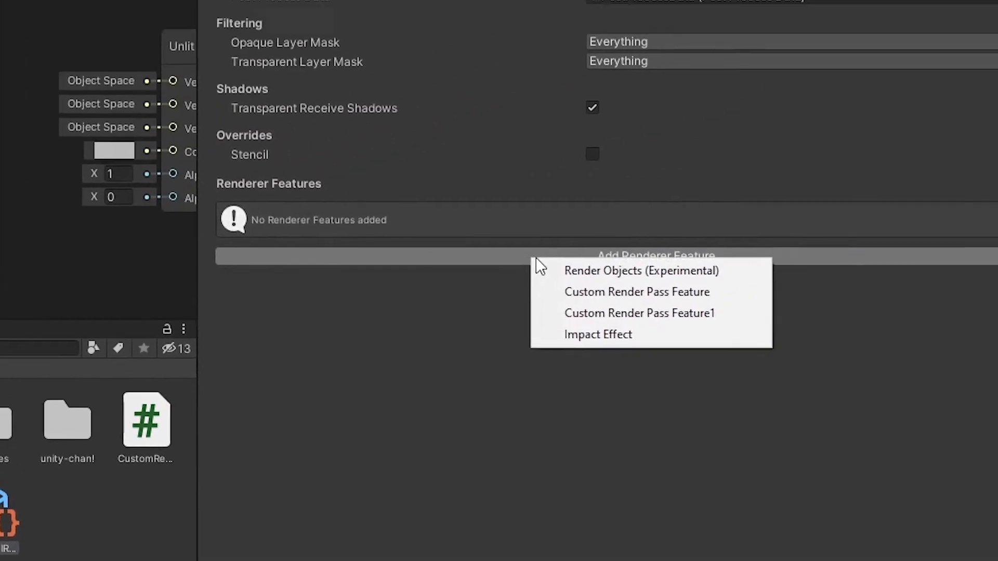
Add the Impact Effect renderer feature, leaving its material slot empty.
left_click(599, 334)
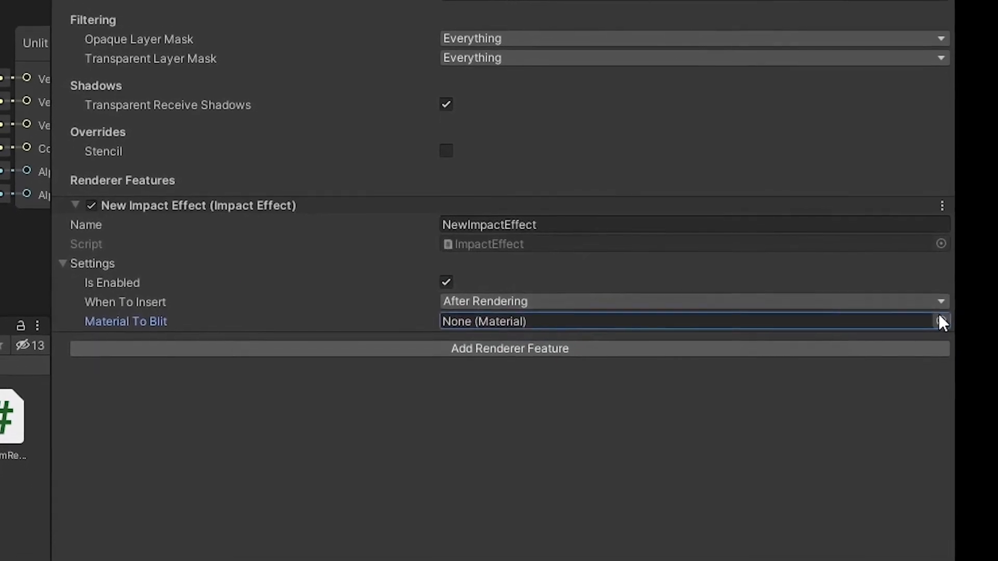